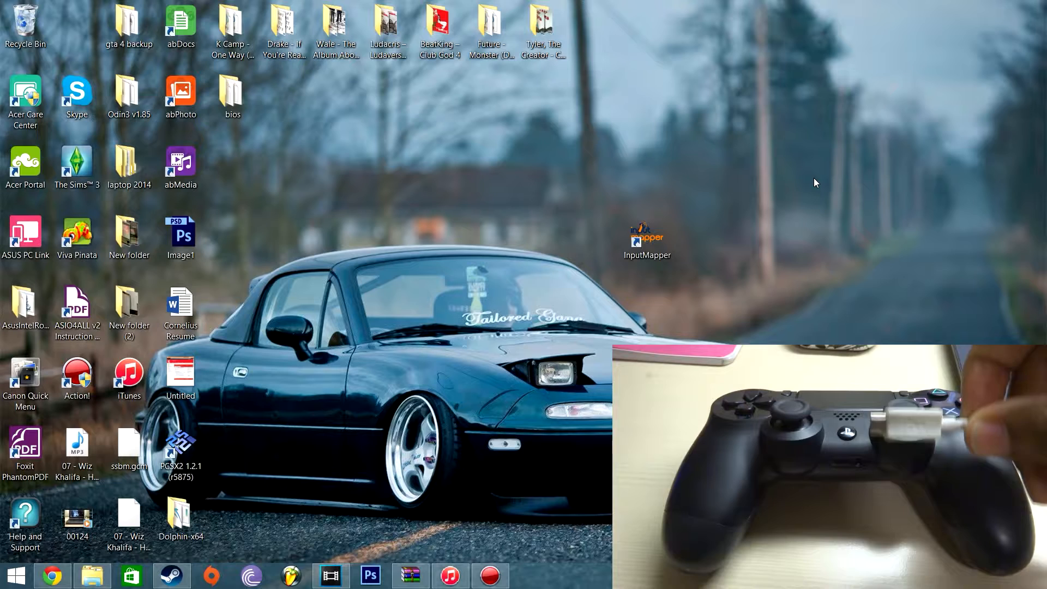
mouse_move(785, 178)
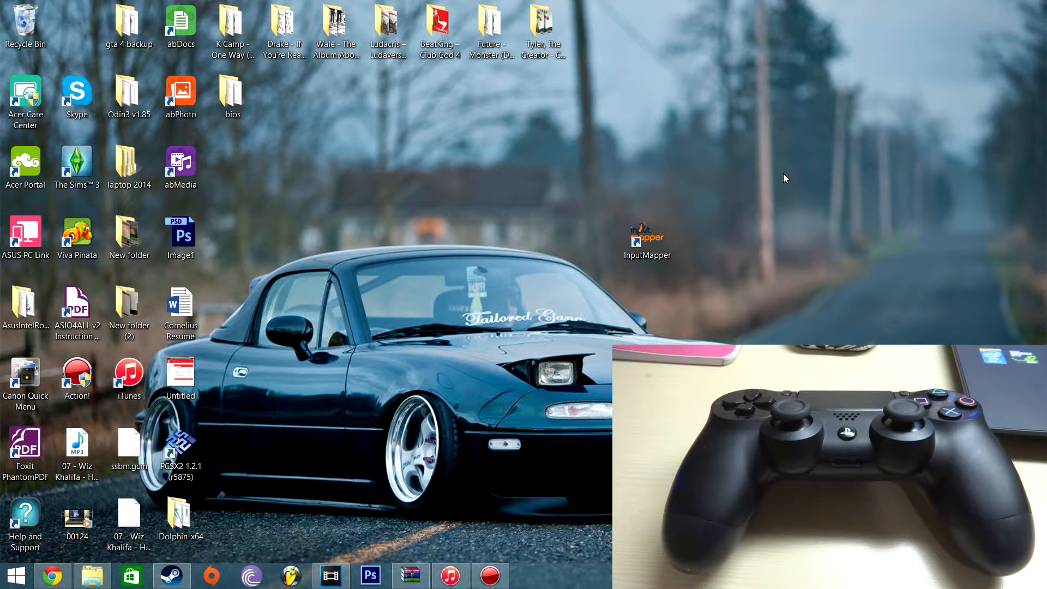
mouse_move(664, 208)
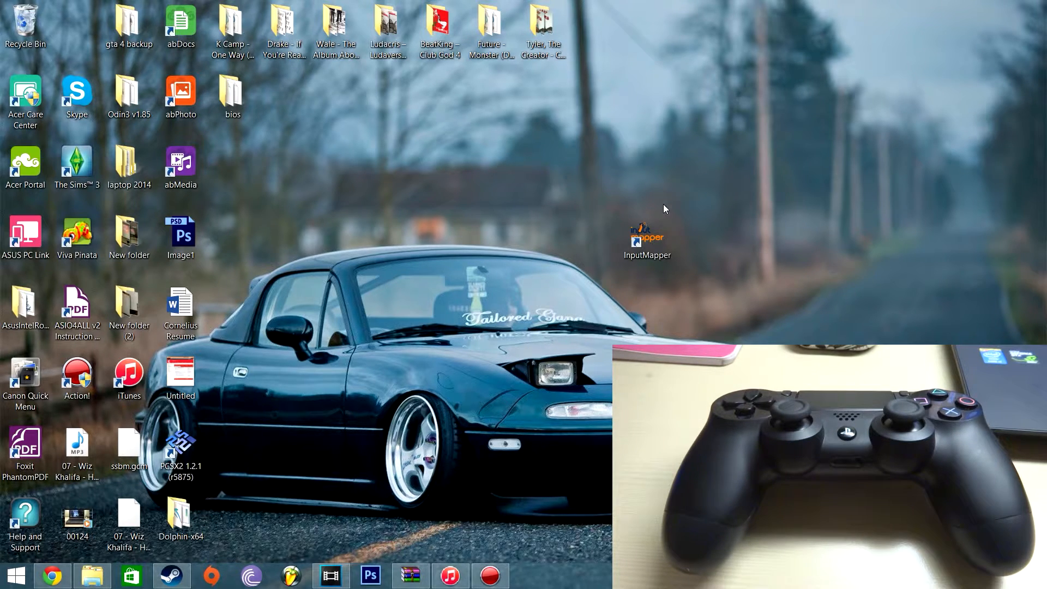
mouse_move(684, 280)
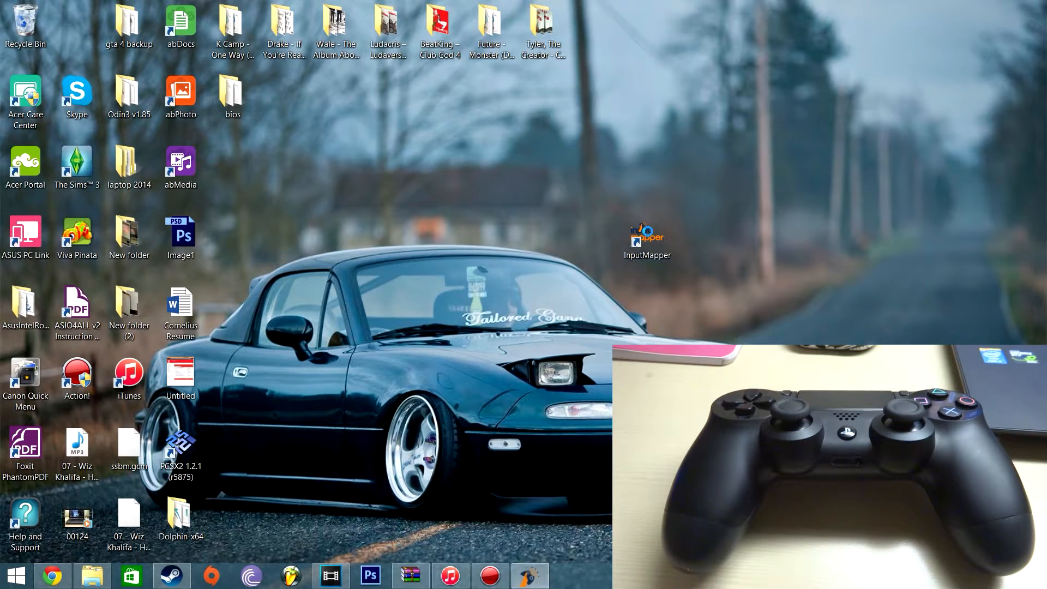
Step: Launch InputMapper from its desktop shortcut; it reports no compatible controllers detected
double_click(646, 236)
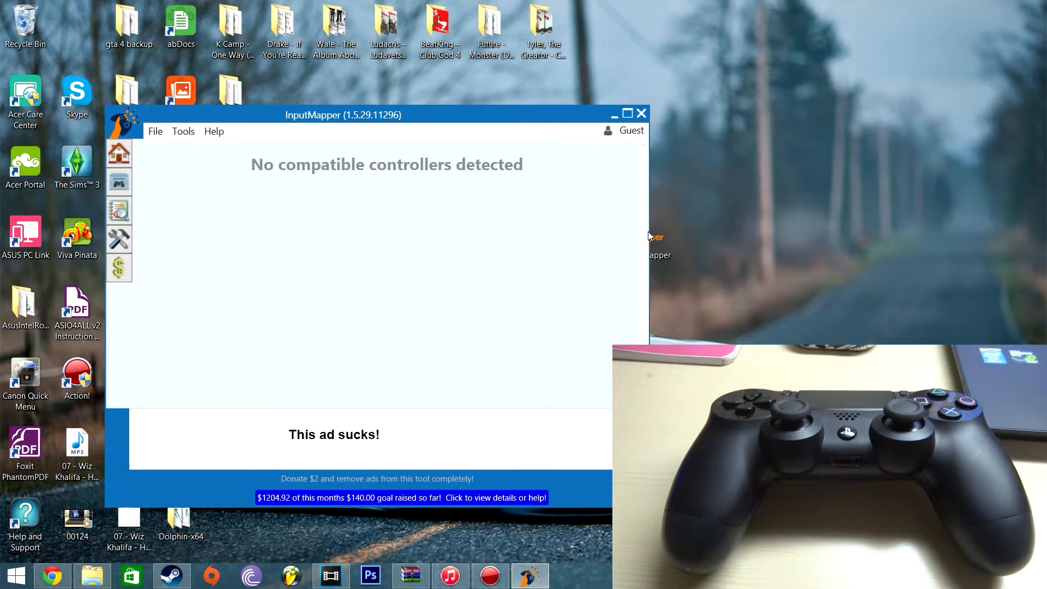